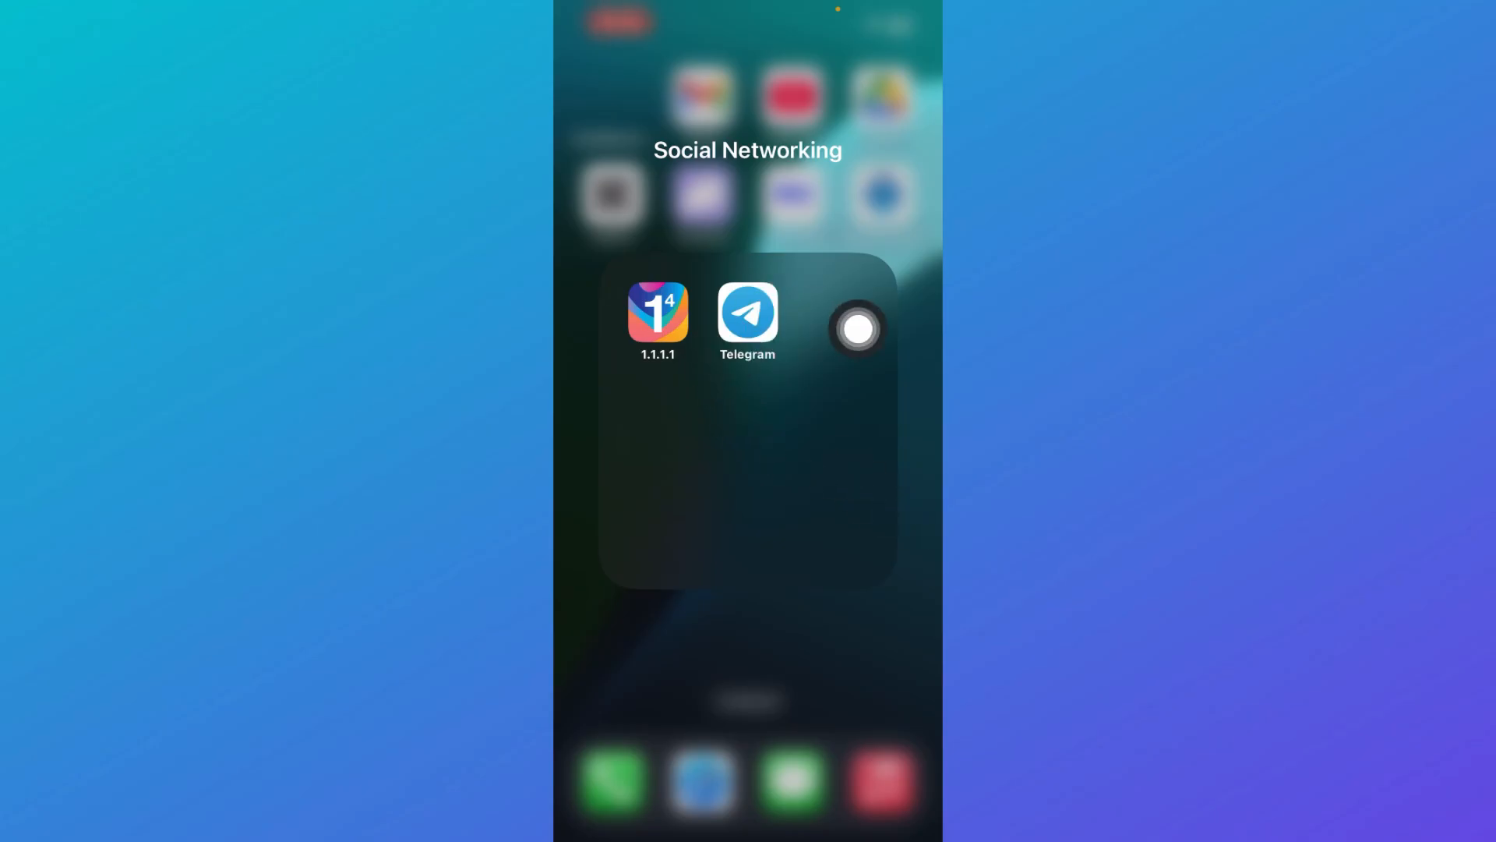
# Step: Launch Telegram from the Social Networking folder and scroll down its Settings page
pyautogui.click(747, 312)
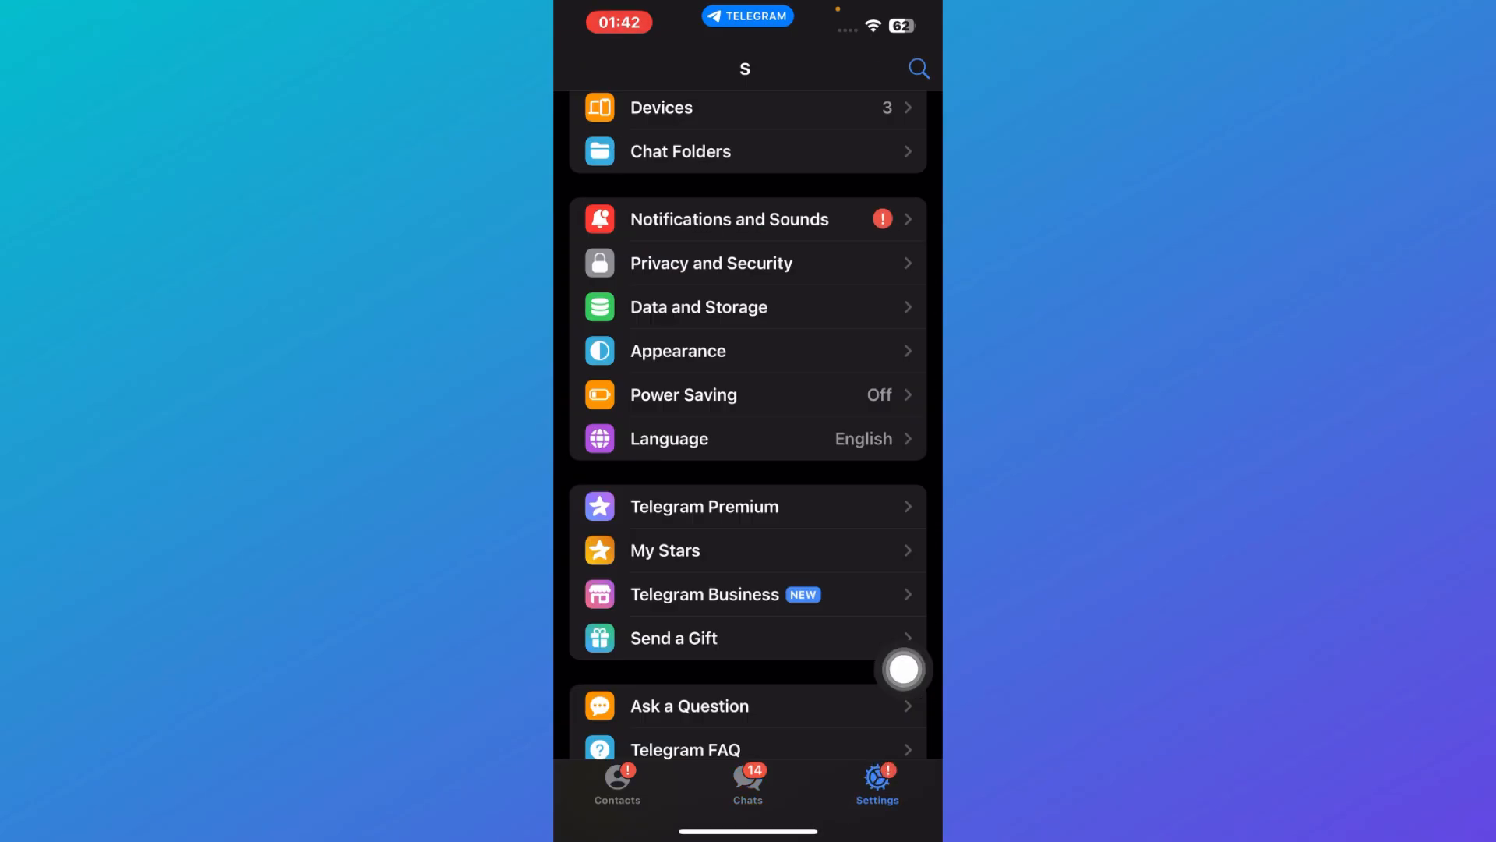
pyautogui.scroll(-3)
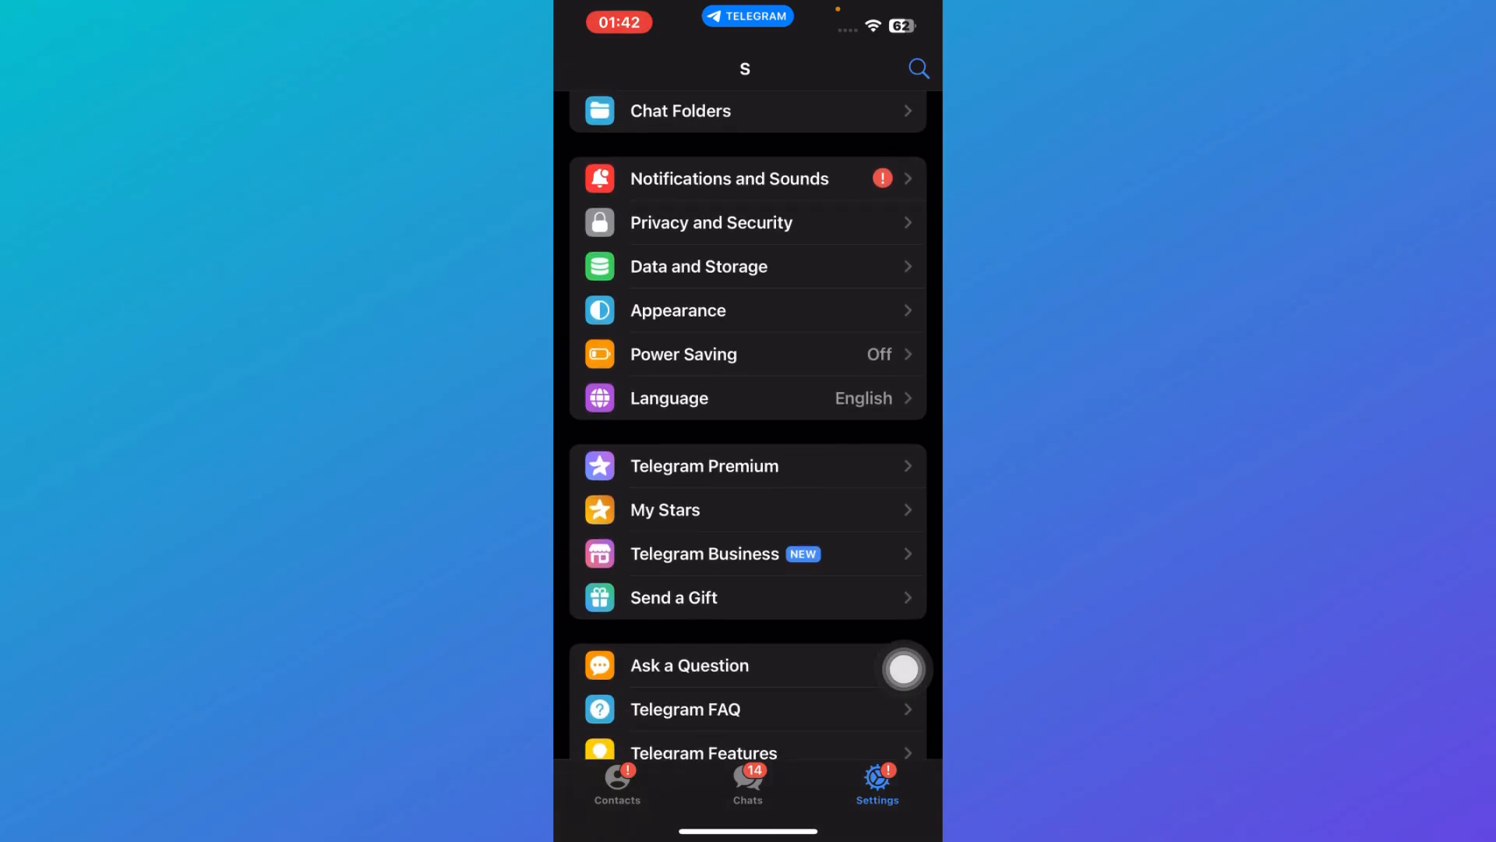
pyautogui.moveTo(879, 428)
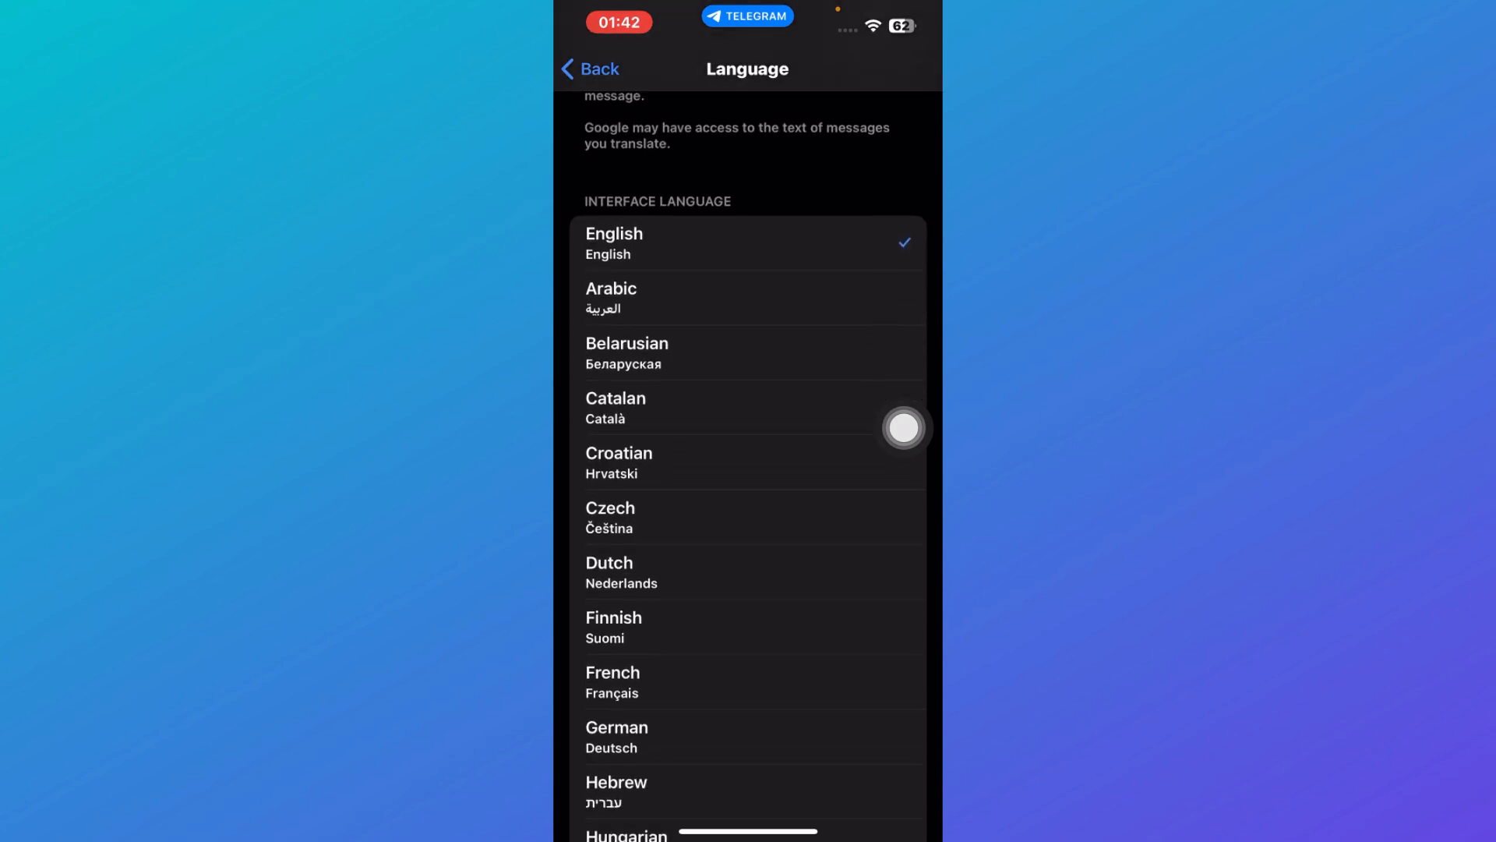
pyautogui.scroll(-3)
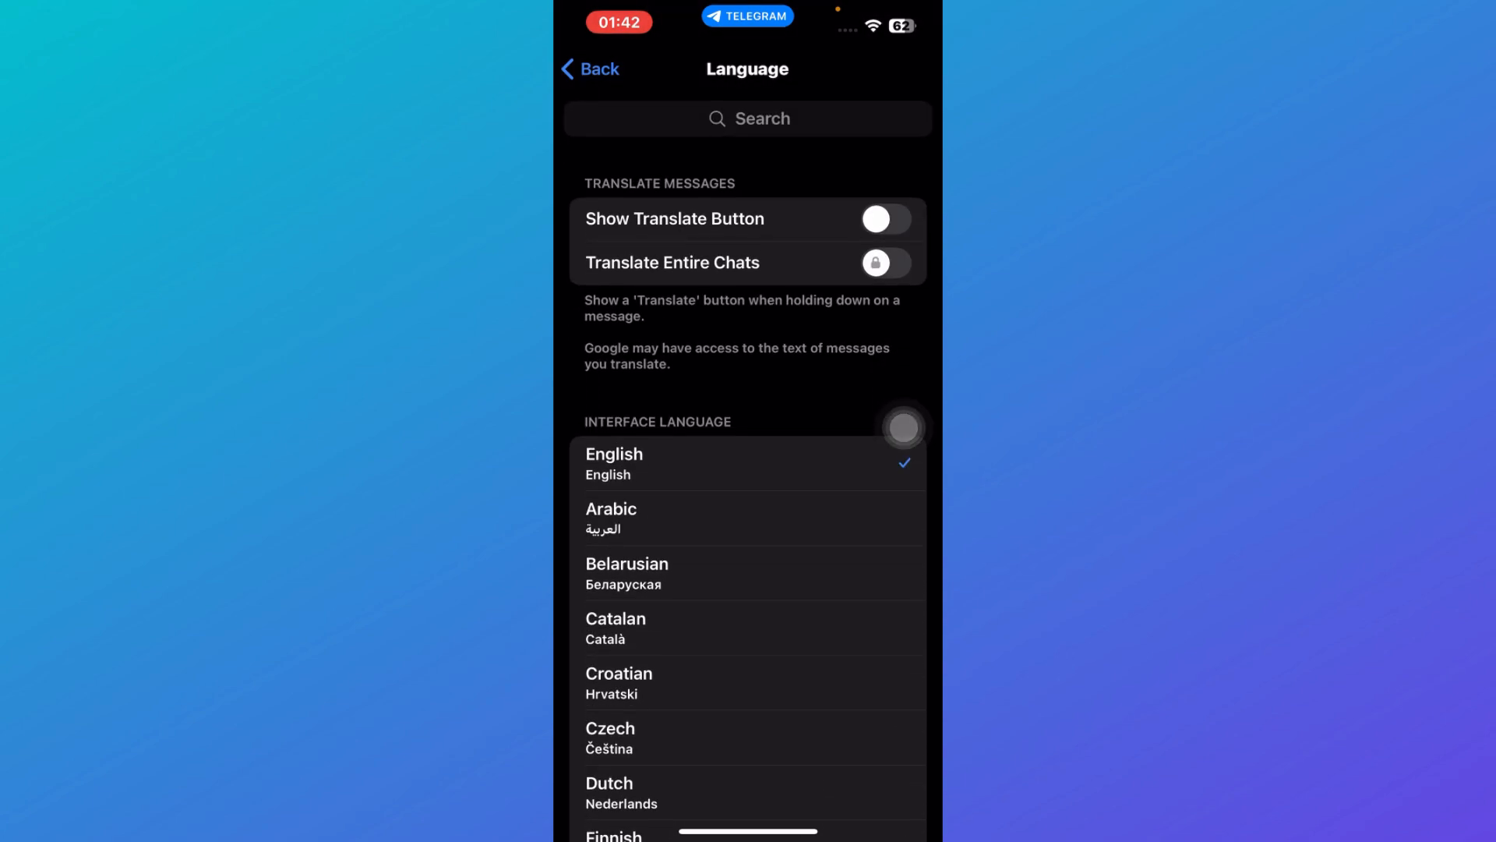
pyautogui.scroll(-3)
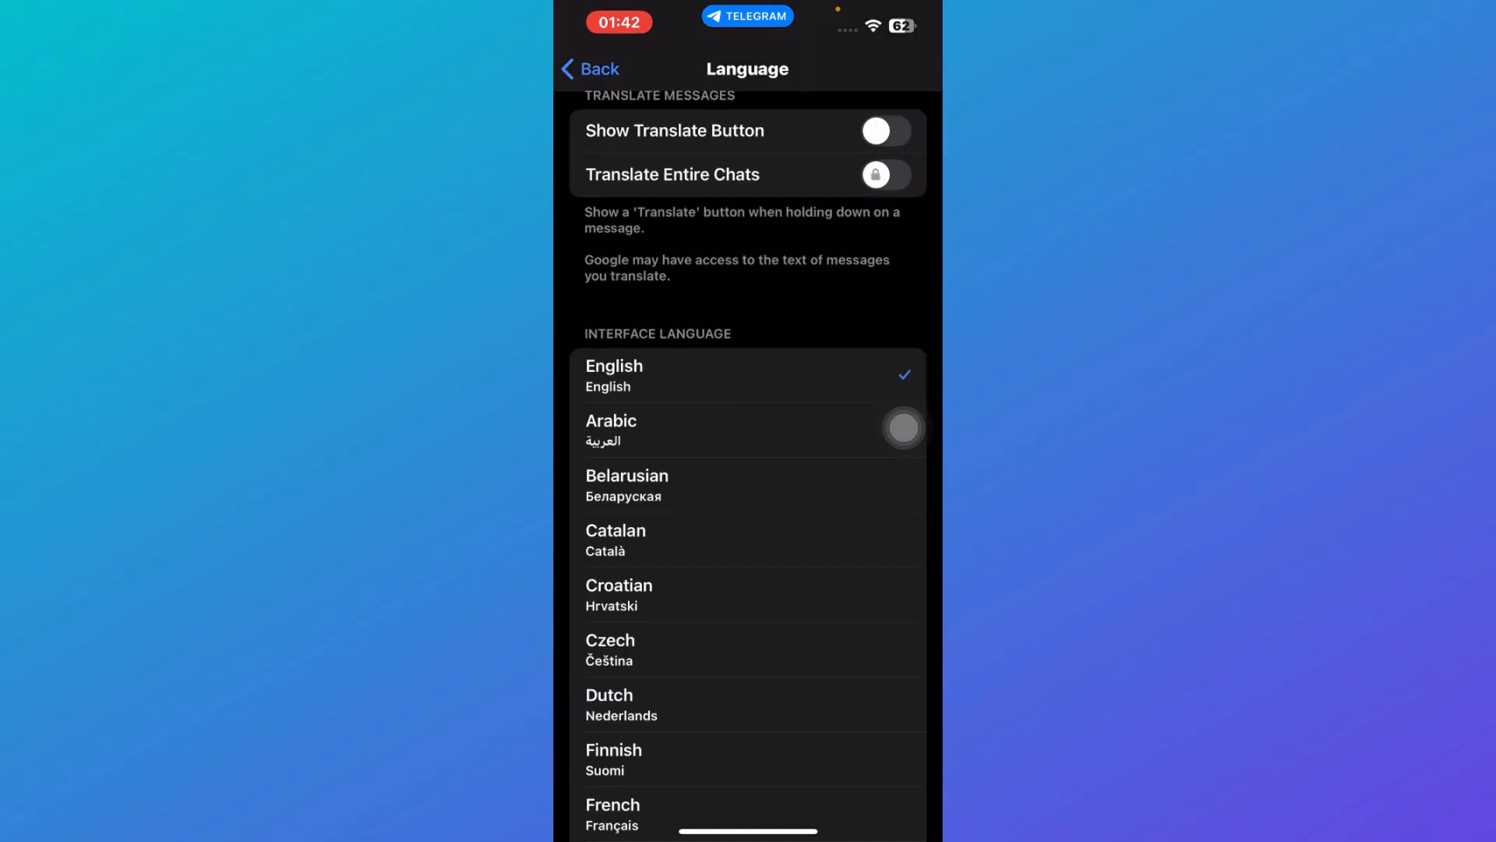
pyautogui.scroll(-3)
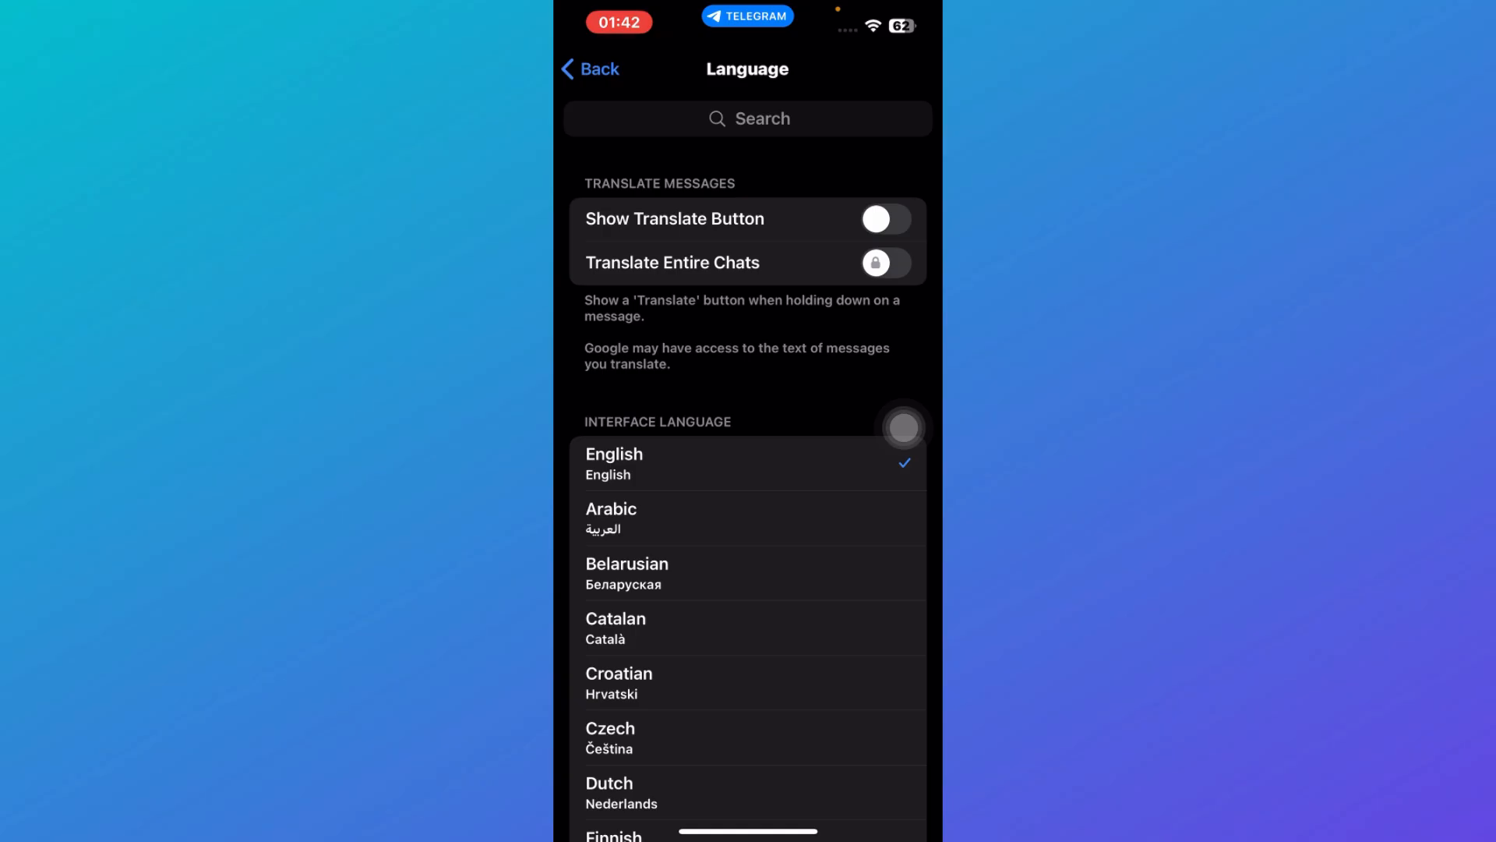
pyautogui.scroll(-3)
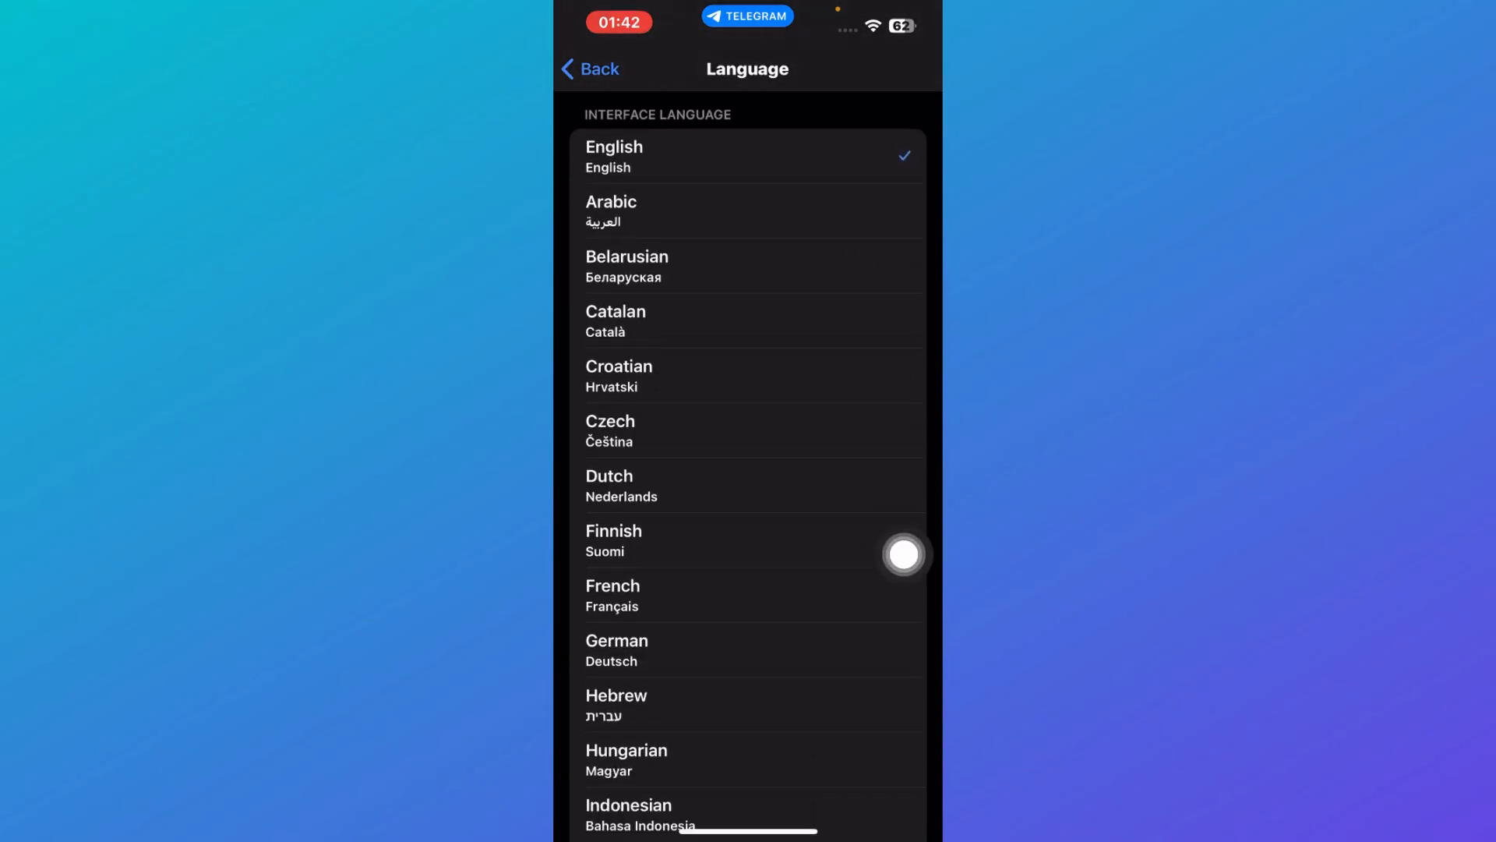
pyautogui.scroll(-3)
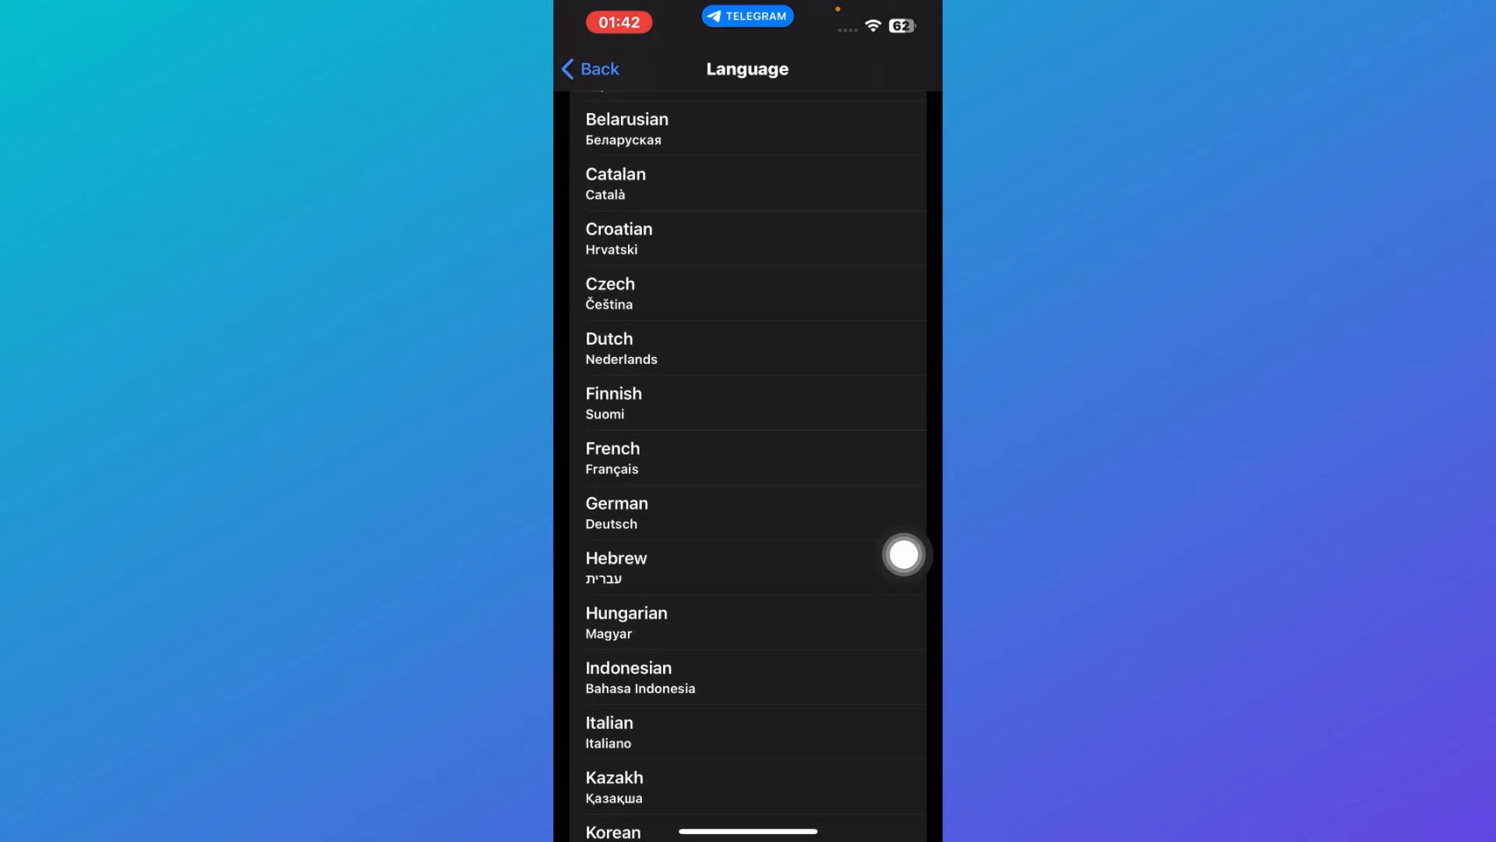
pyautogui.scroll(-3)
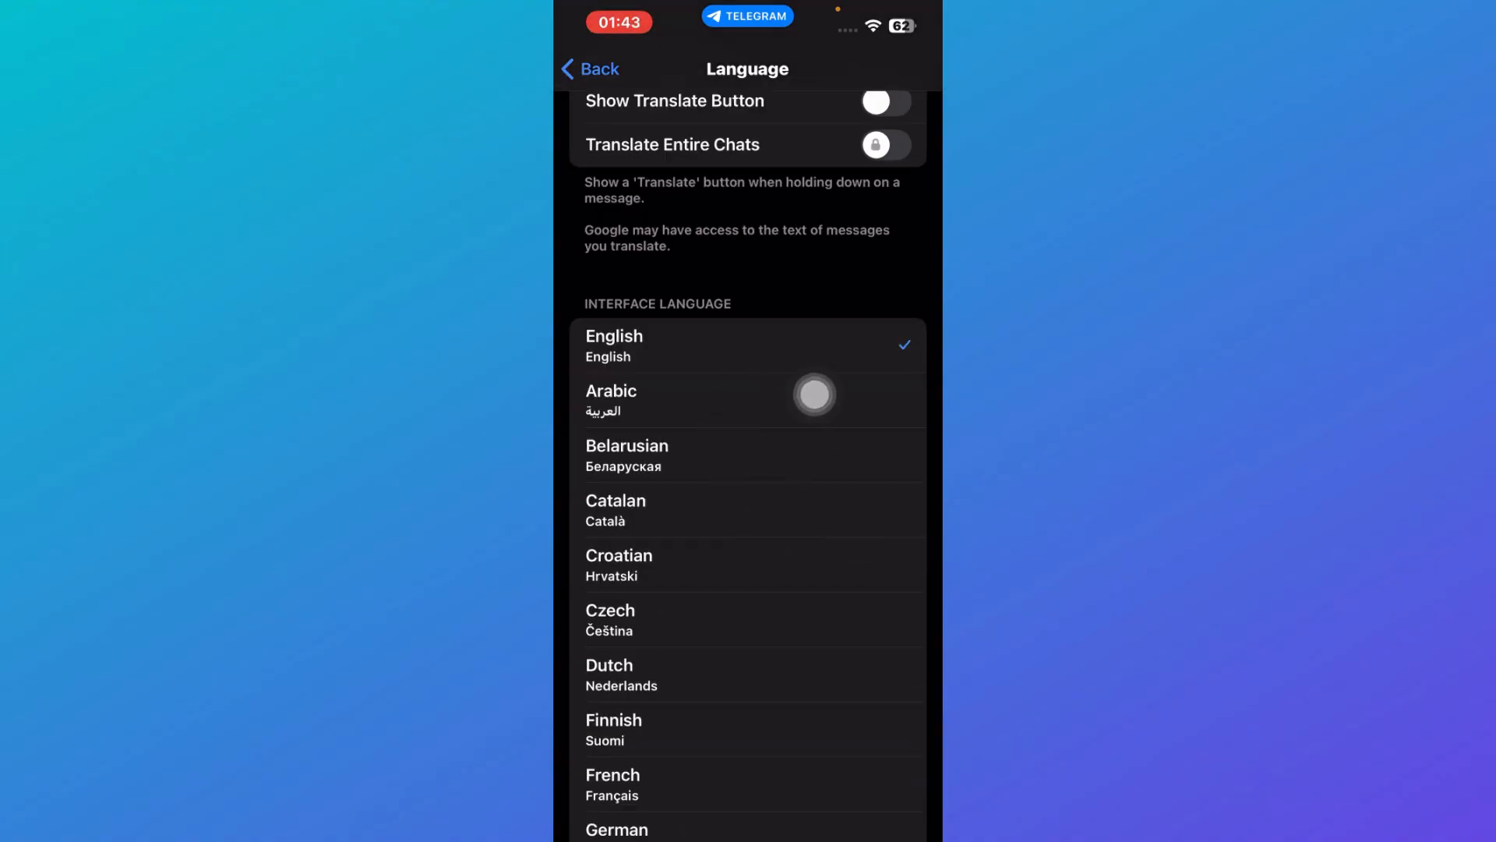
# Step: Scroll down the Interface Language list to reach Dutch (Nederlands)
pyautogui.scroll(-3)
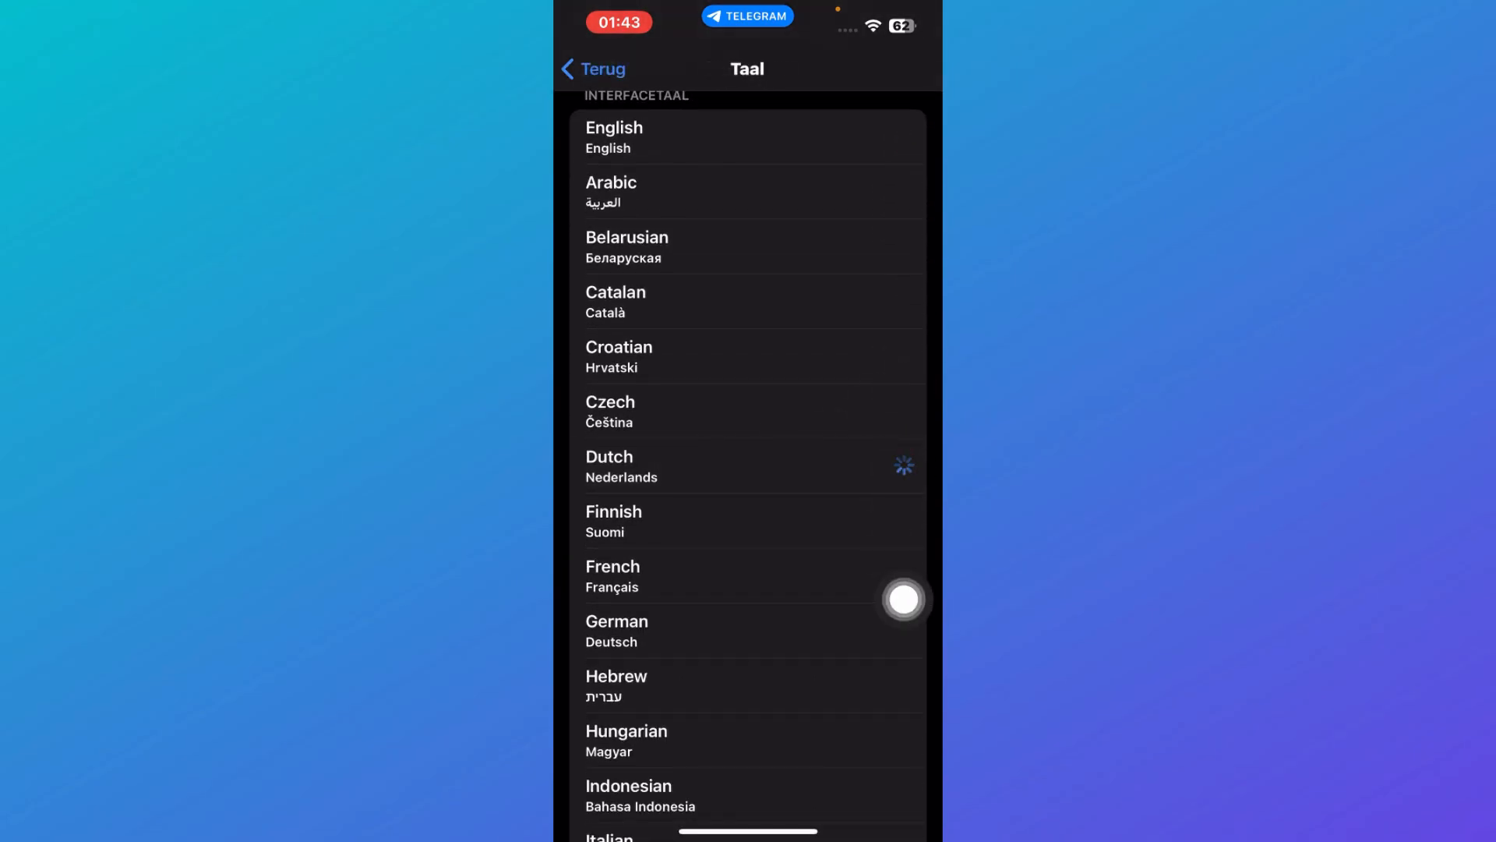
pyautogui.scroll(-3)
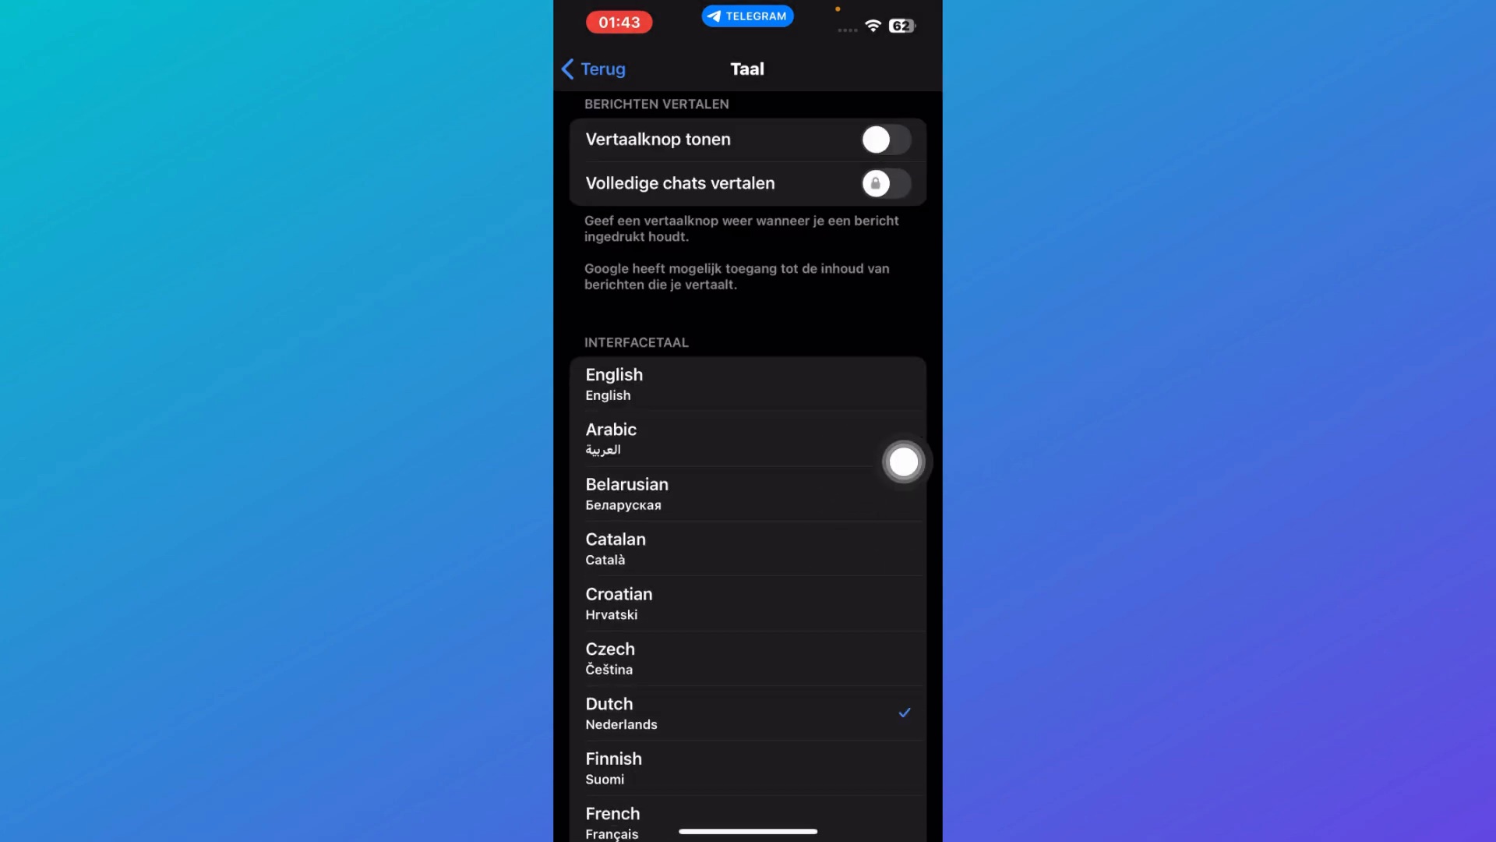
pyautogui.scroll(-3)
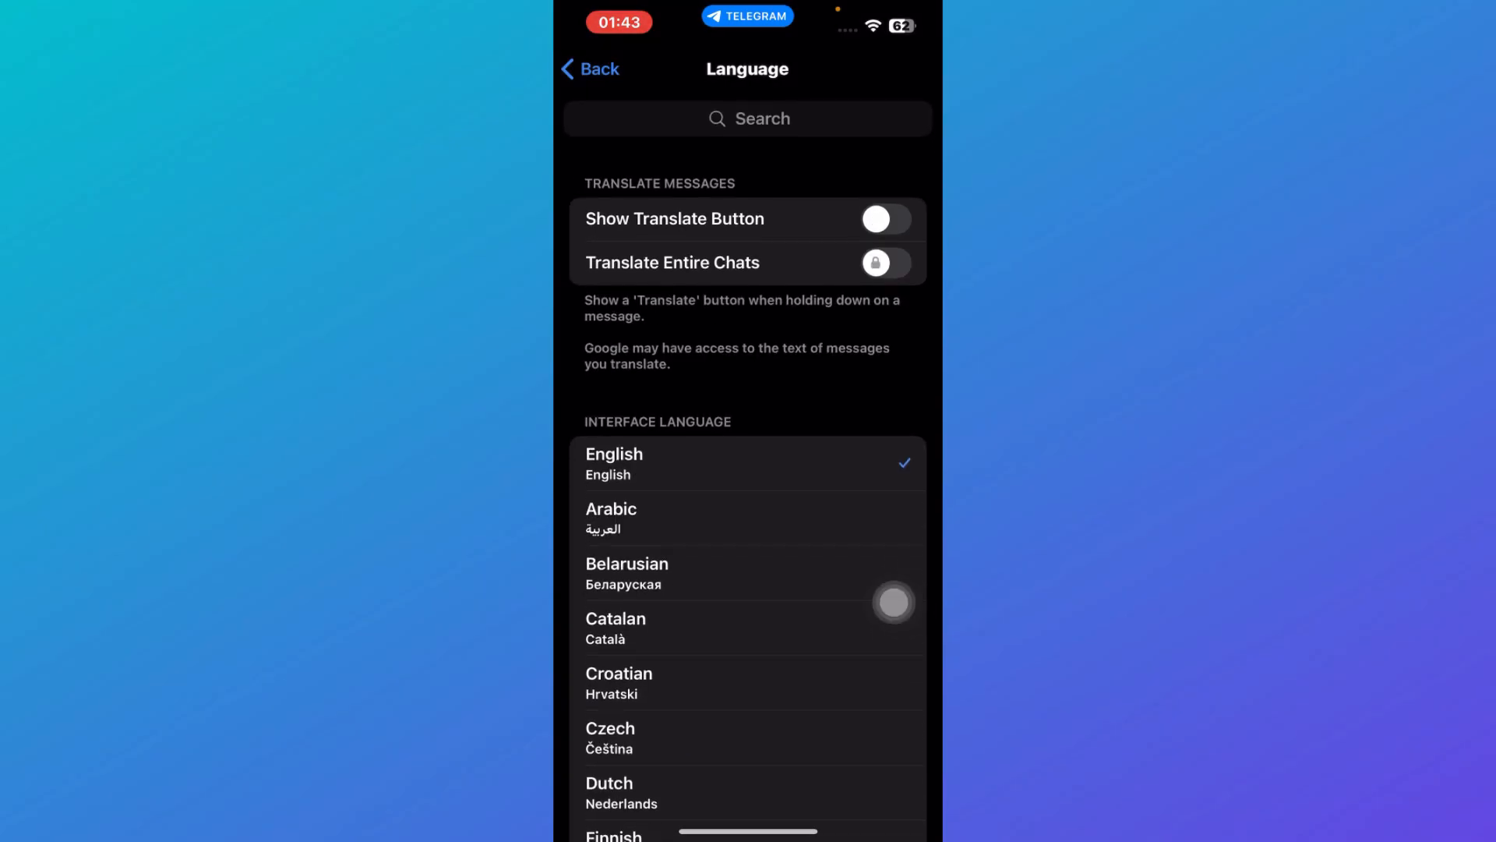
# Step: Select English in the Interfacetaal list to restore the English interface
pyautogui.click(882, 218)
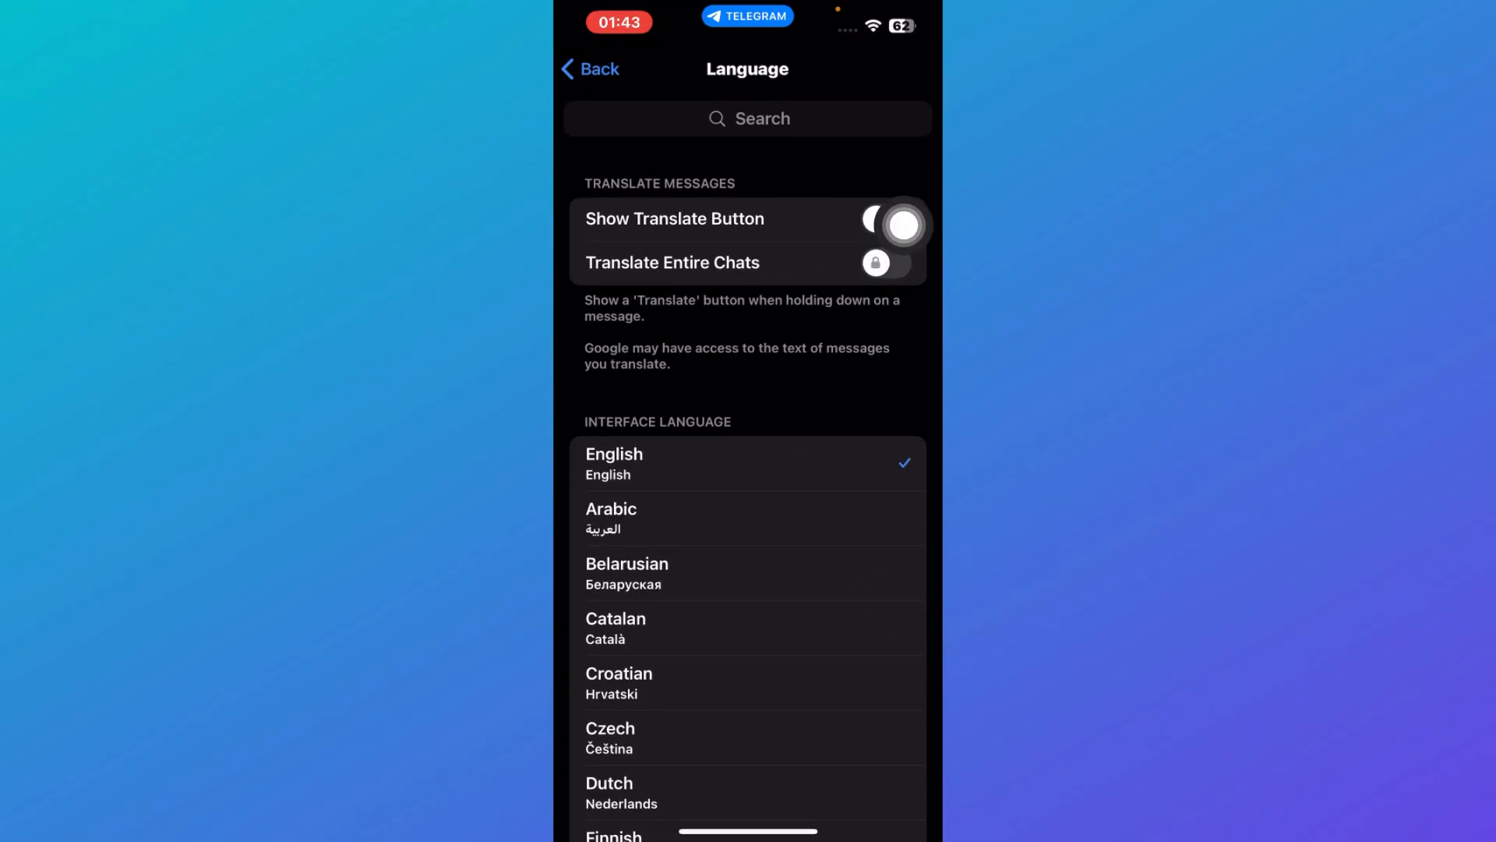
pyautogui.click(885, 218)
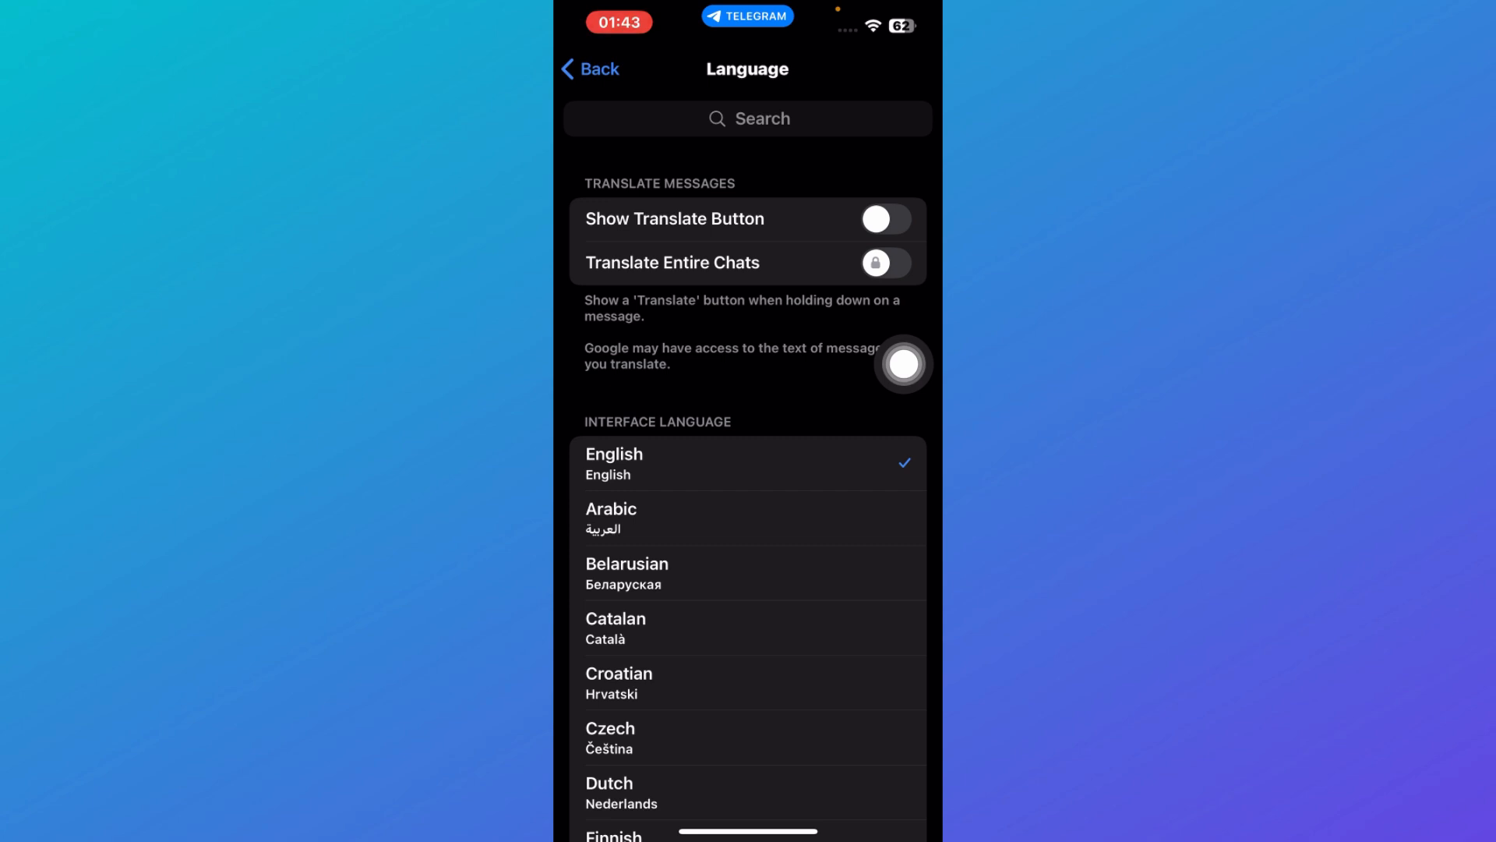
pyautogui.moveTo(849, 316)
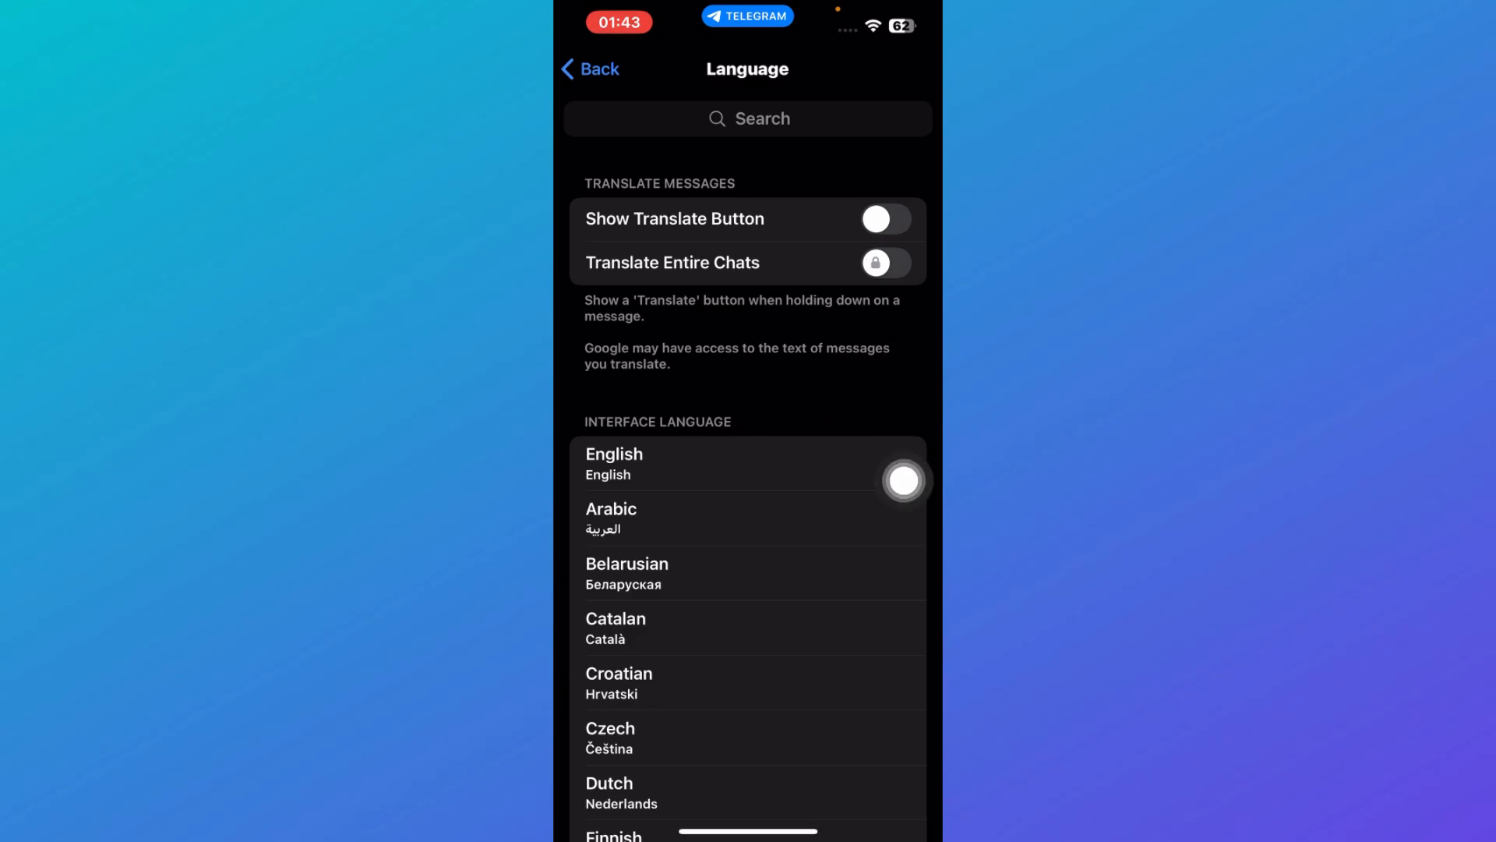
pyautogui.scroll(-3)
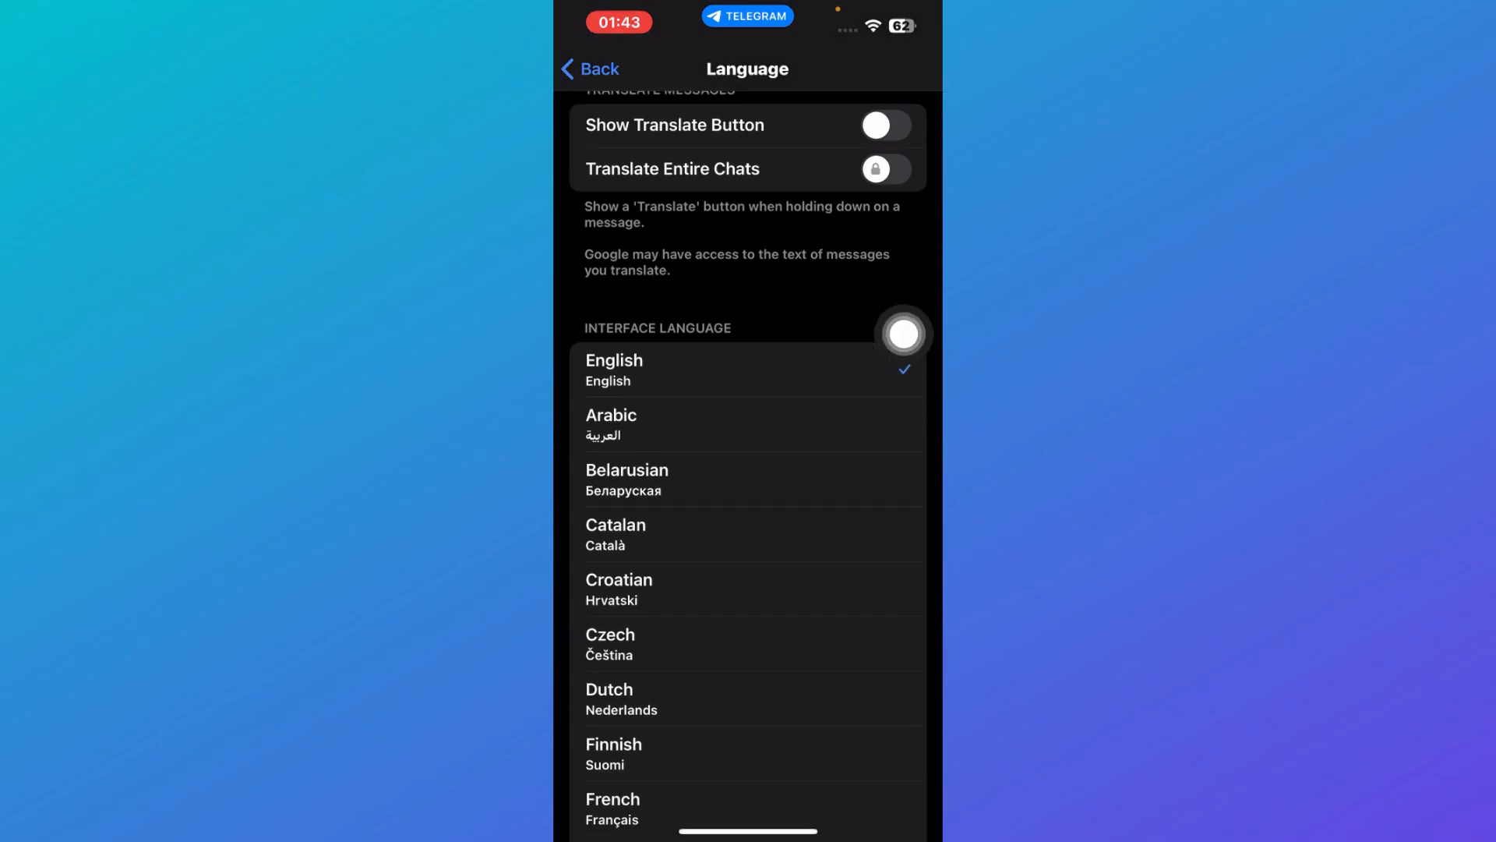
pyautogui.scroll(-3)
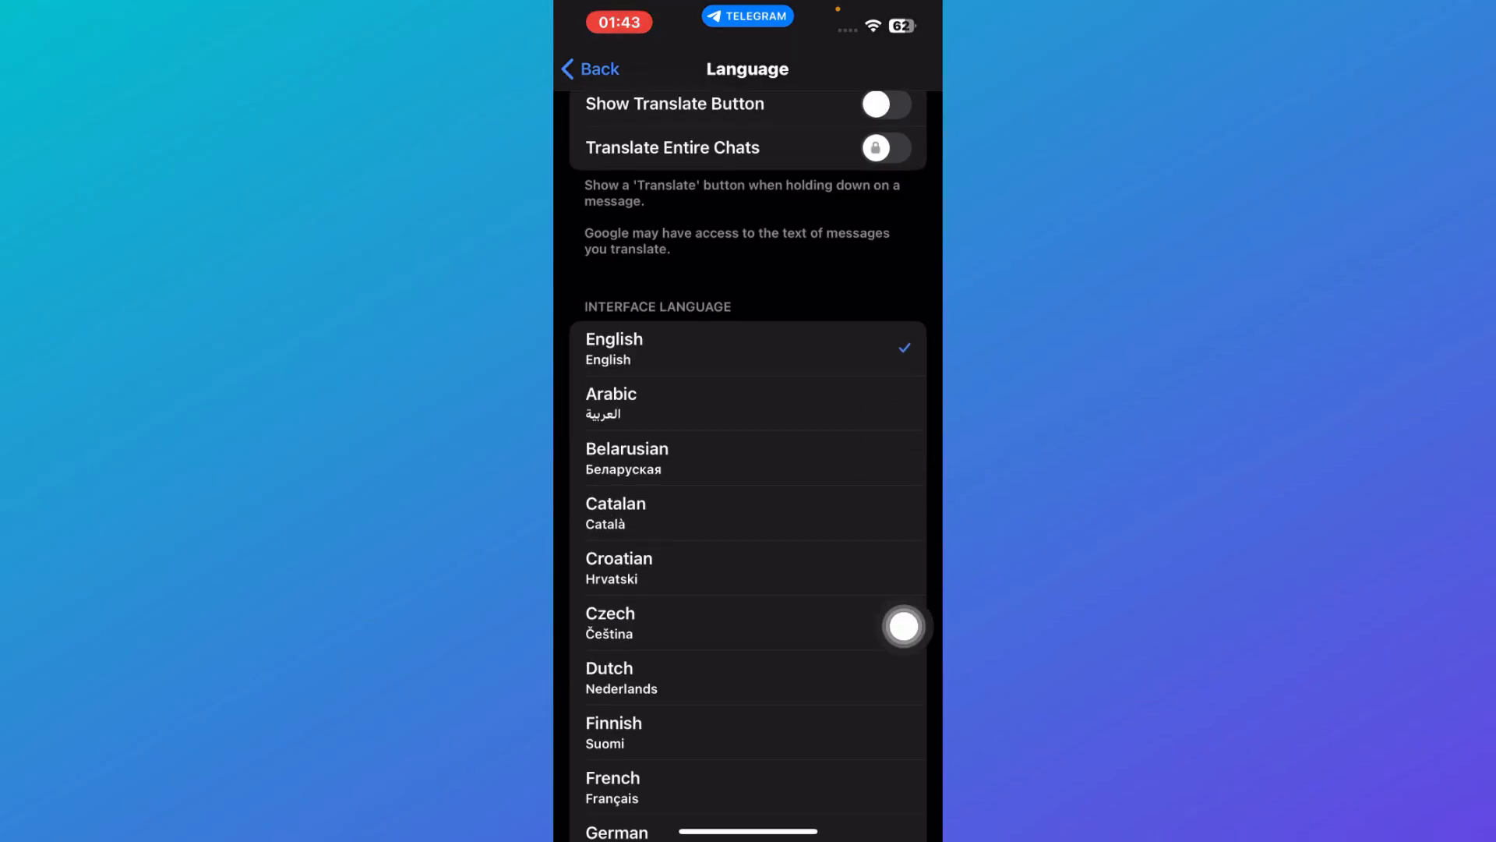
pyautogui.scroll(-3)
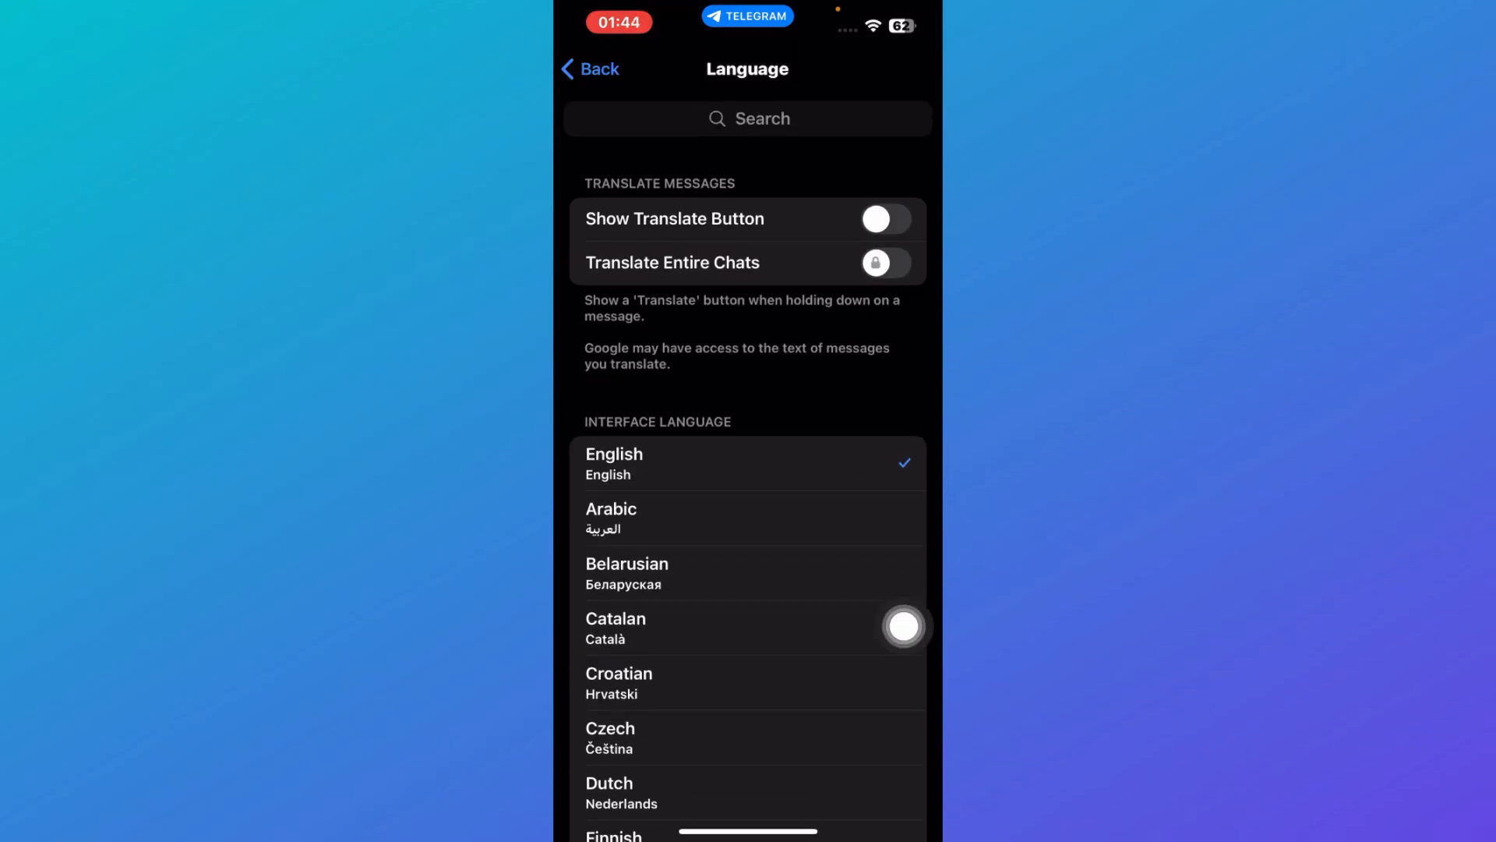